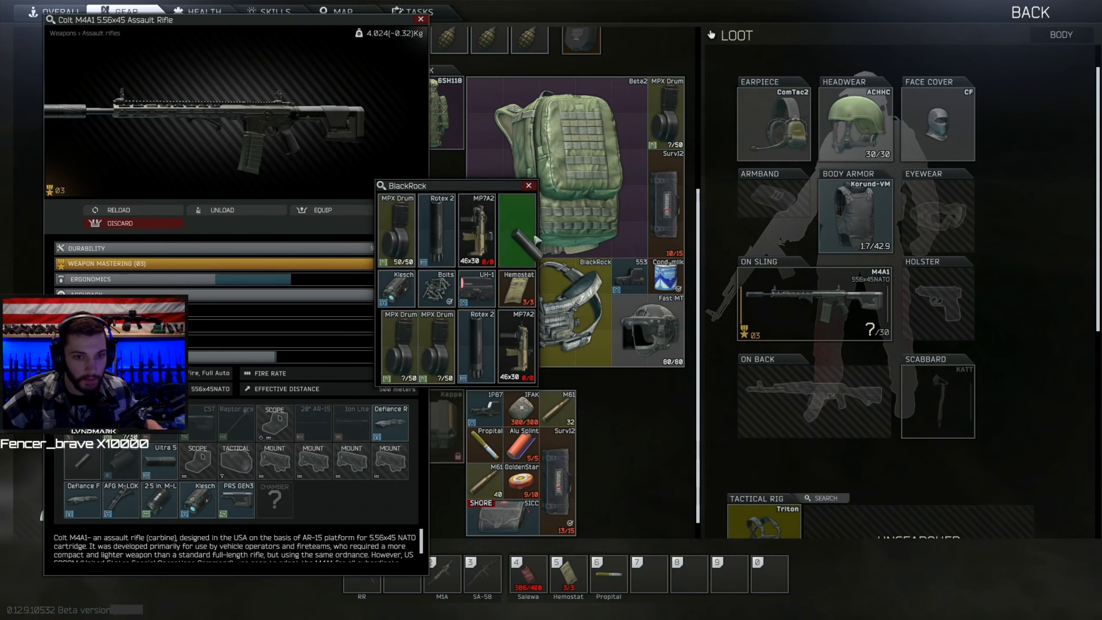
Step: Close the weapon inspect window so the raid can end with a Survived result
click(420, 19)
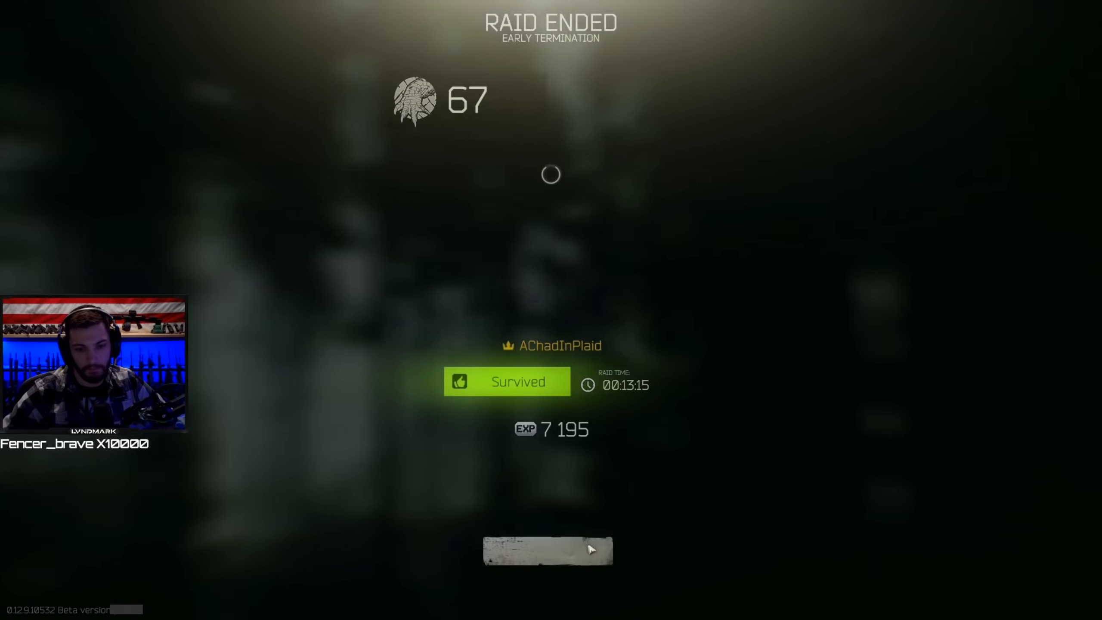
Step: Advance through the raid summary and After Raid Treatment pages with NEXT until the results close
click(548, 551)
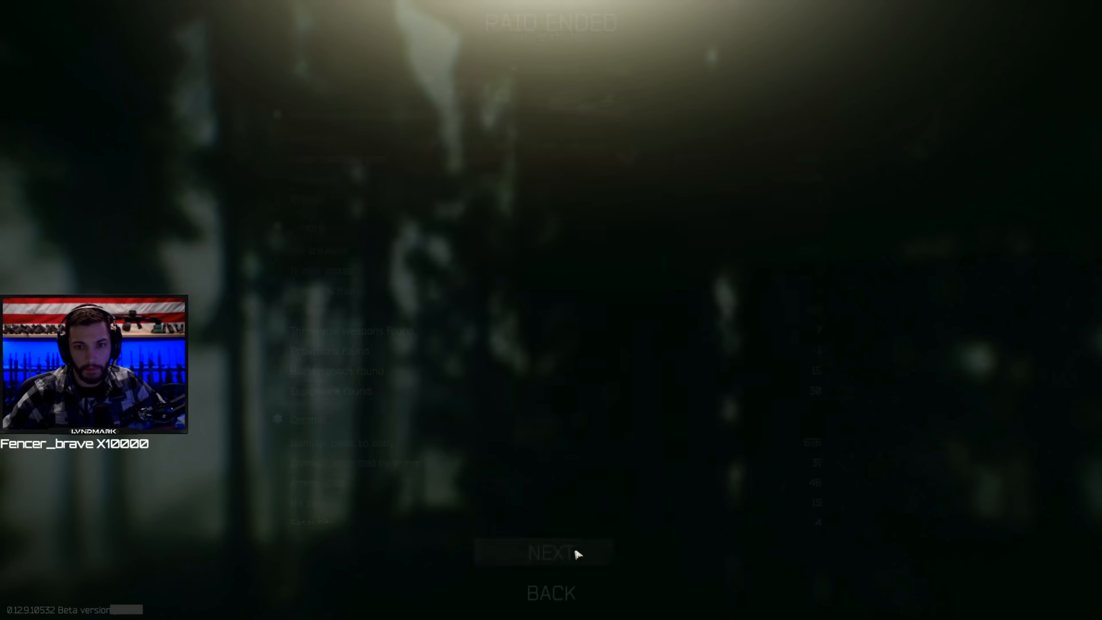
click(550, 553)
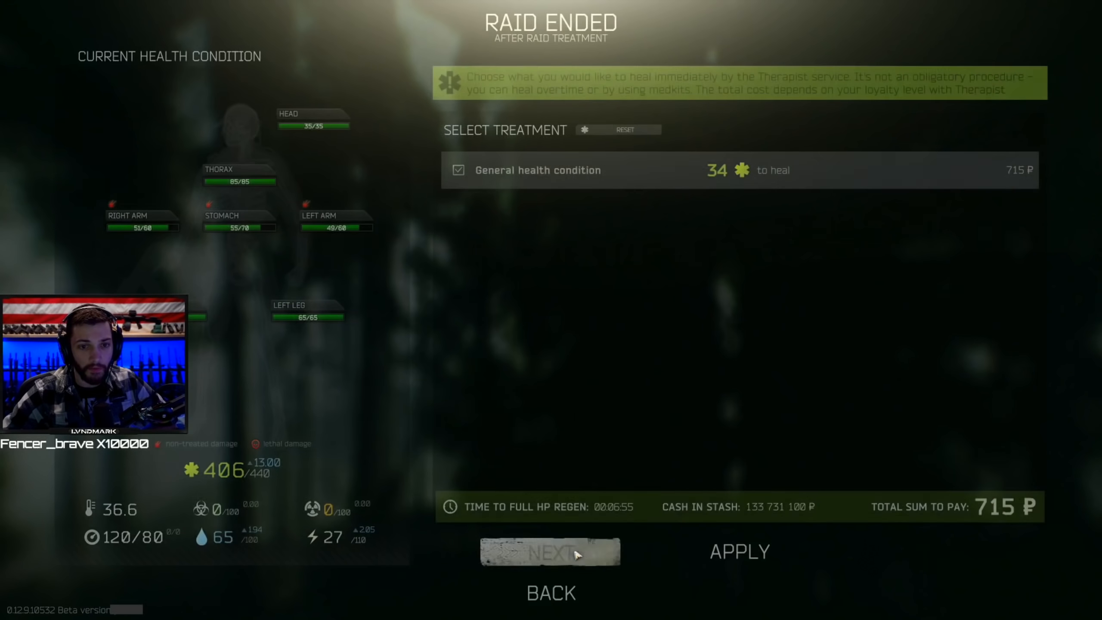
click(551, 551)
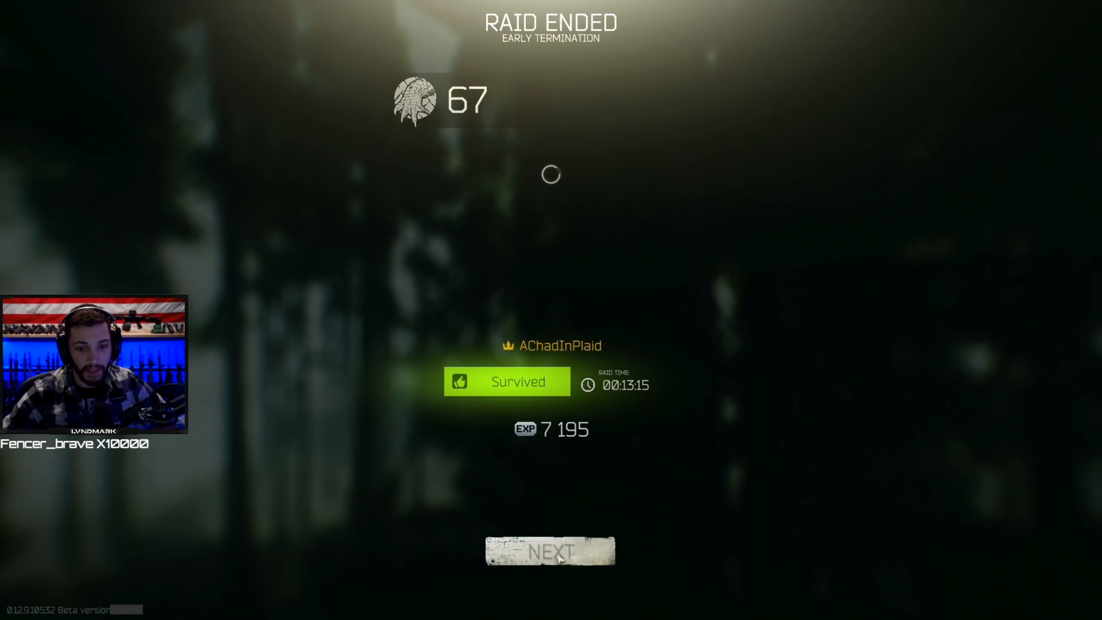
click(549, 551)
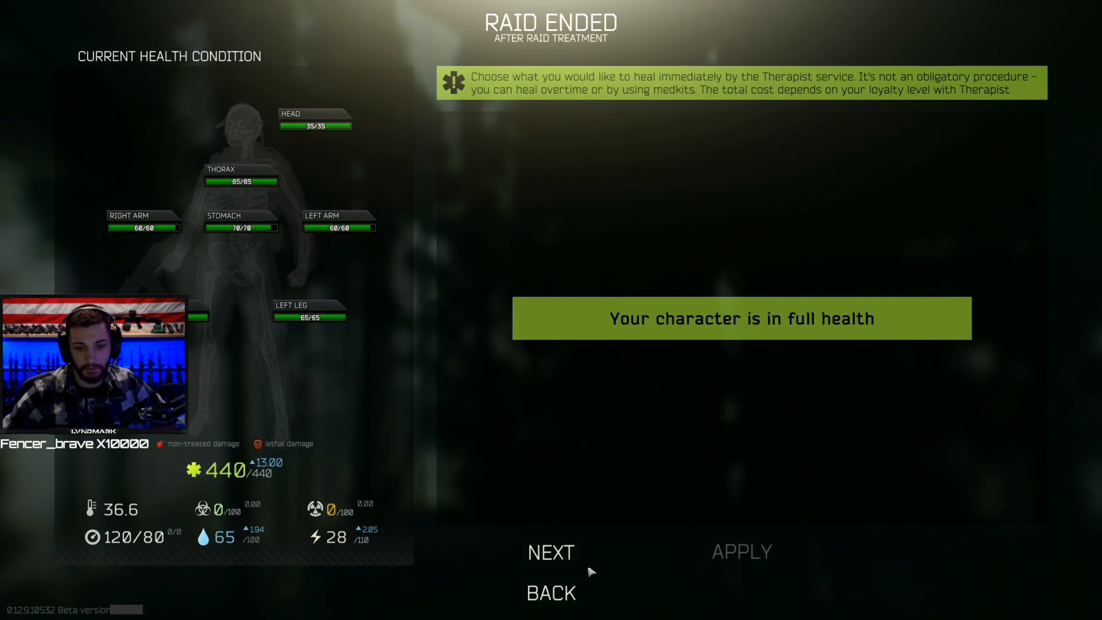
click(551, 553)
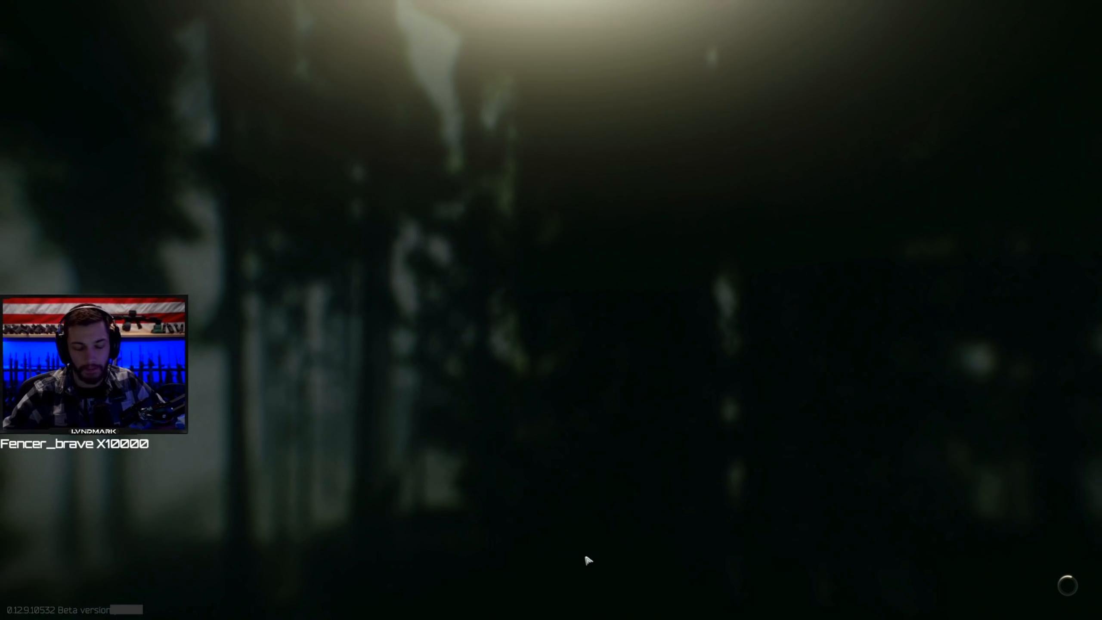
mouse_move(609, 473)
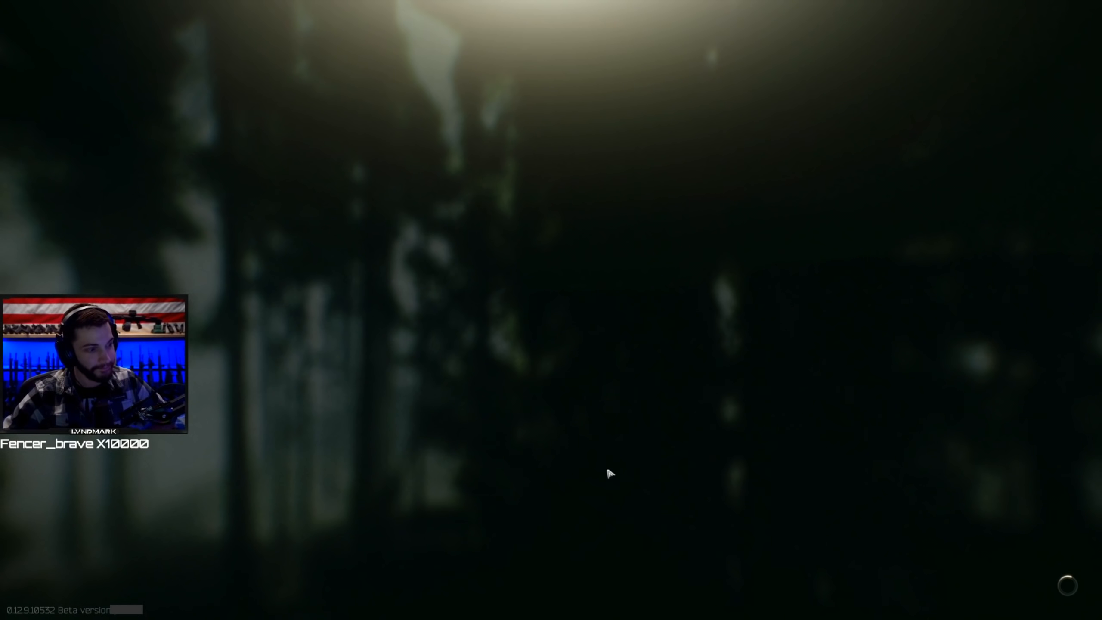
mouse_move(542, 442)
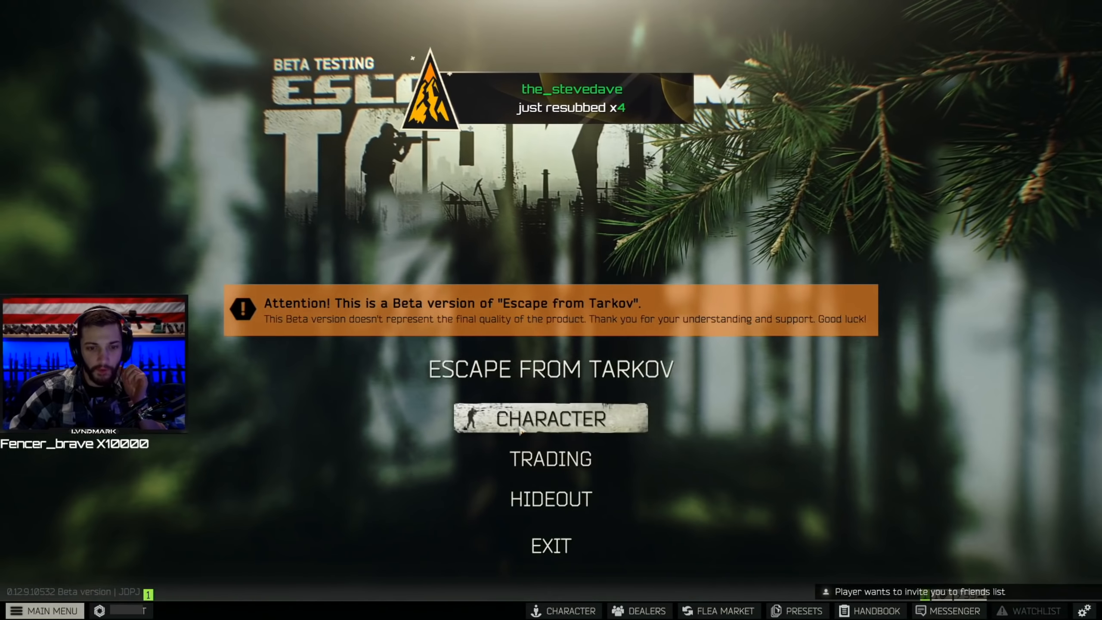
Step: Open CHARACTER from the main menu to show the Gear tab with the stash, scrolling the stash
click(551, 419)
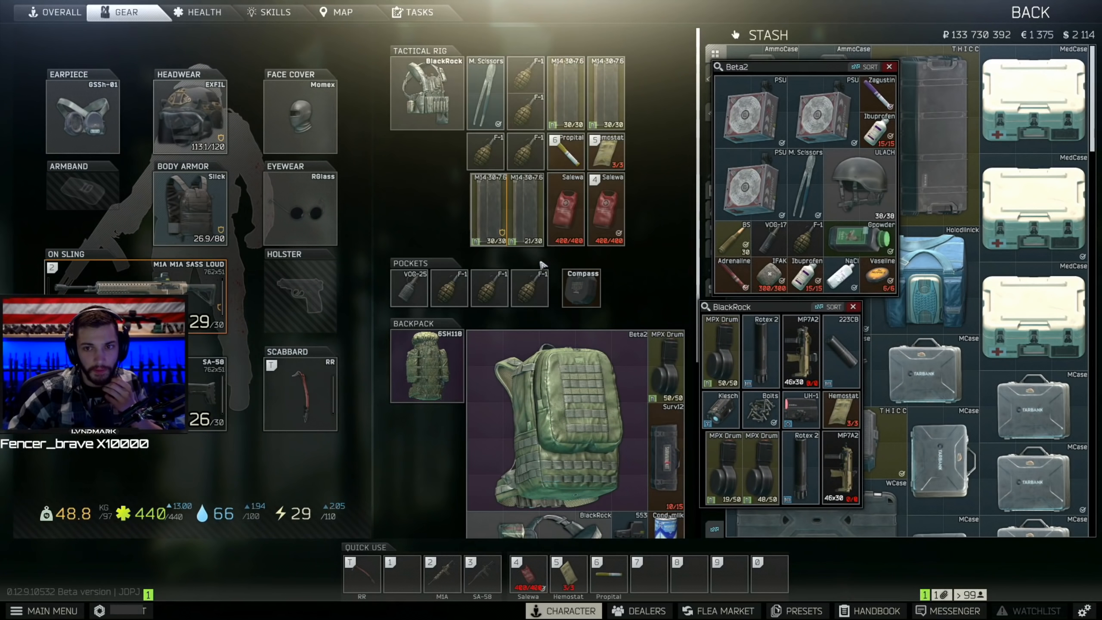
scroll(down, 3)
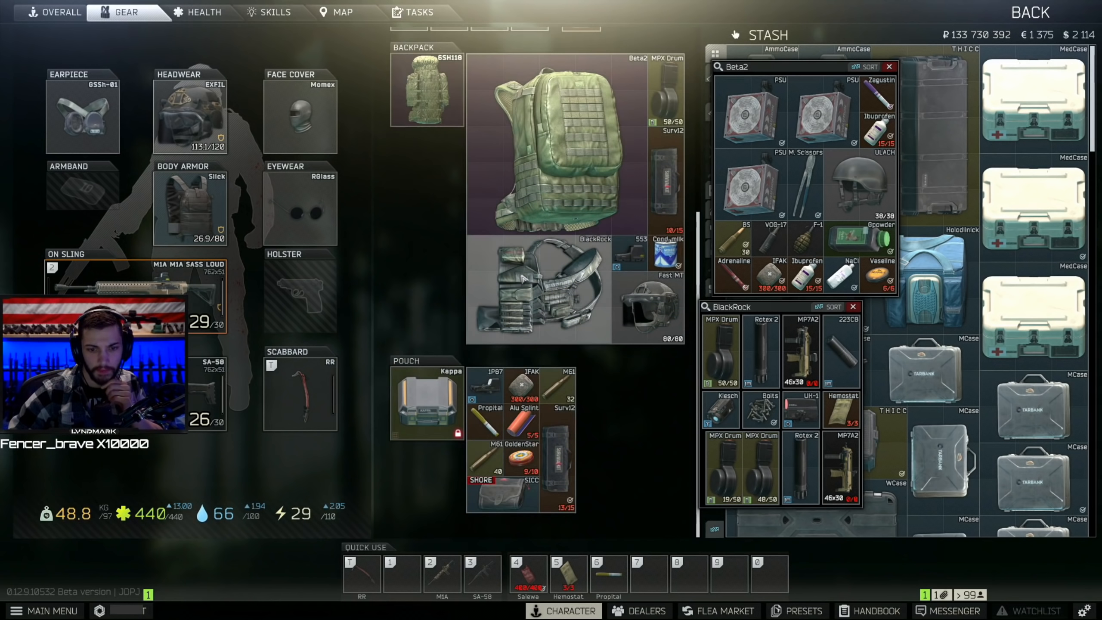